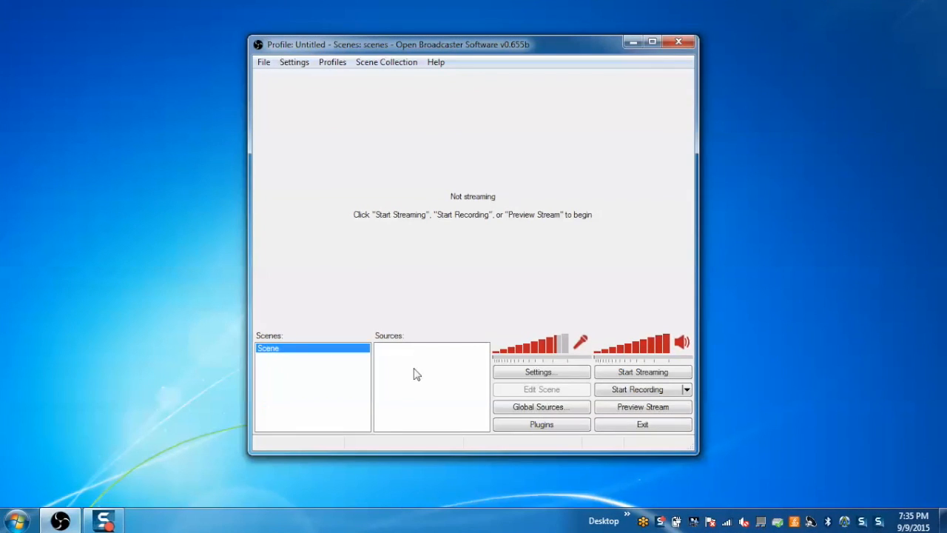
pyautogui.moveTo(407, 359)
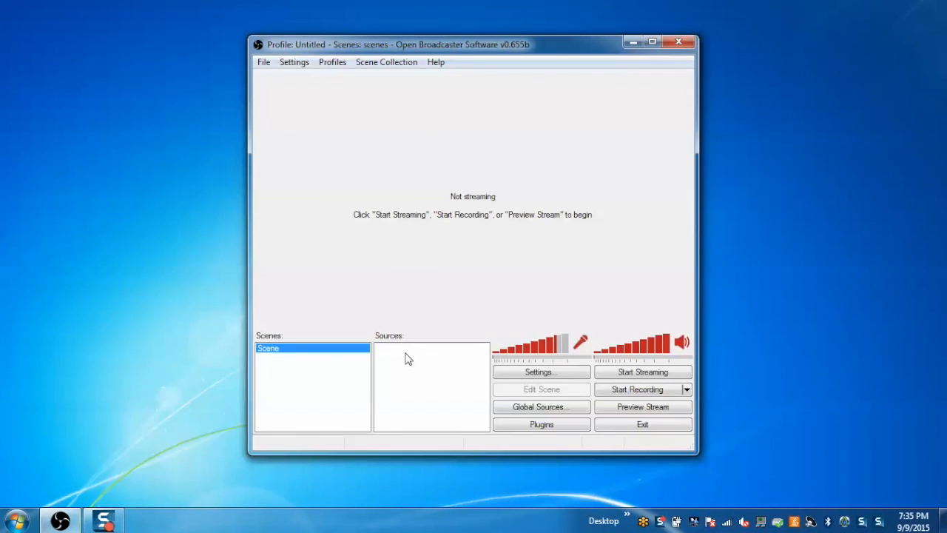
# Add a Monitor Capture source with default name and settings, dismissing the Aero warning.
pyautogui.rightClick(407, 385)
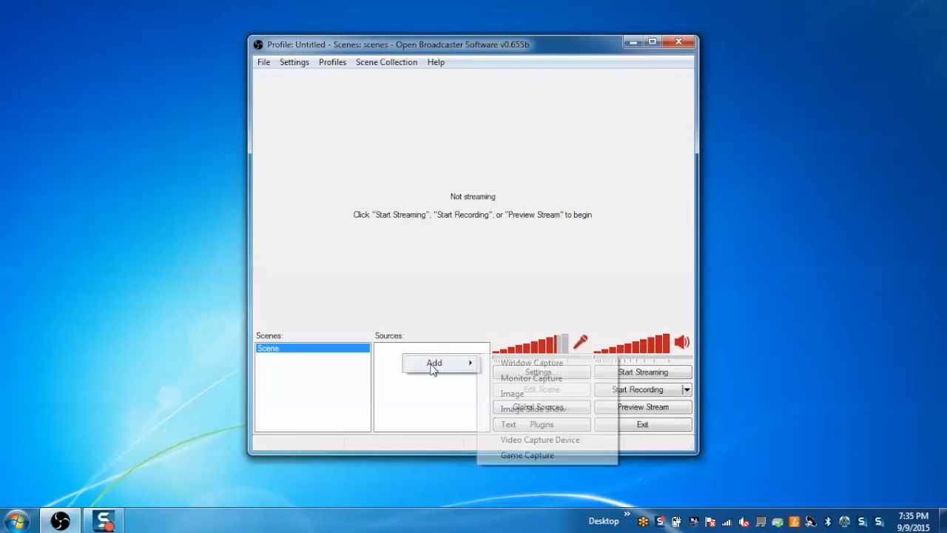
pyautogui.click(530, 378)
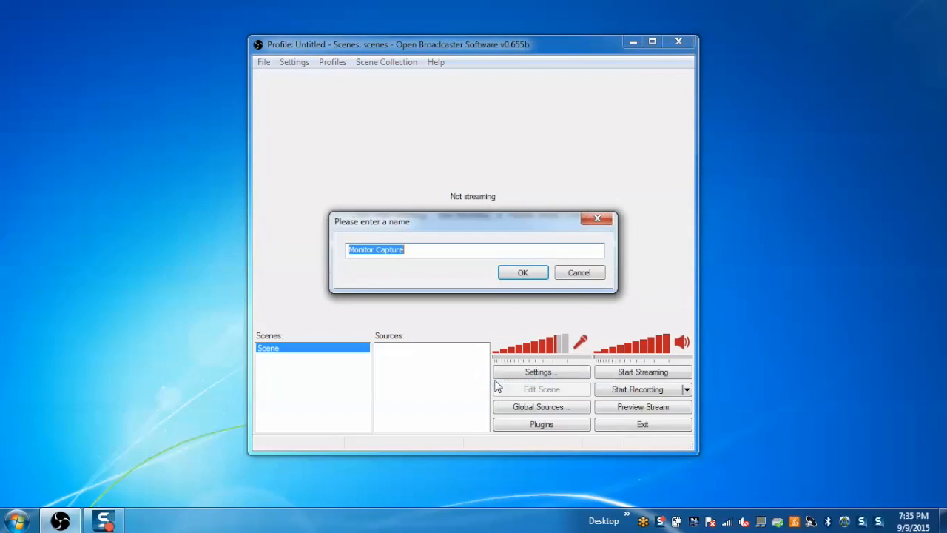
pyautogui.click(523, 272)
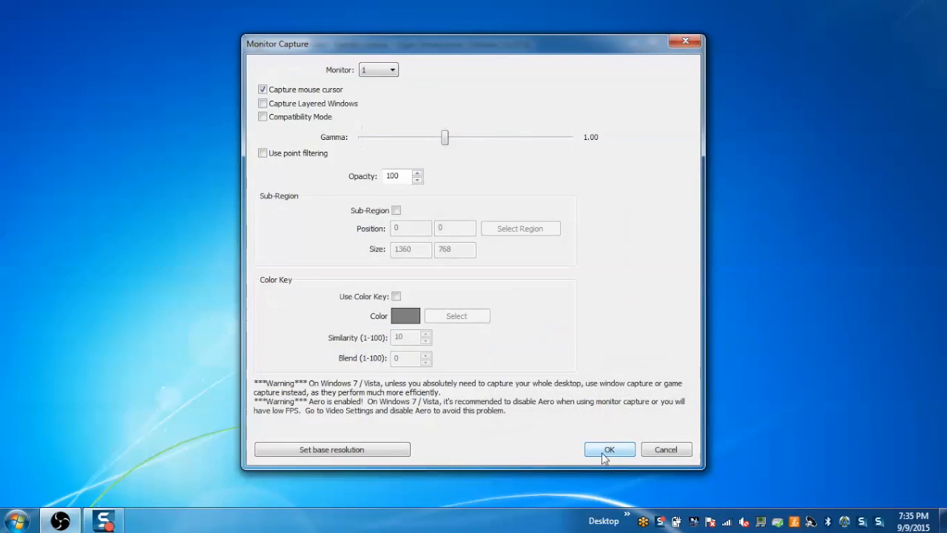
pyautogui.click(609, 449)
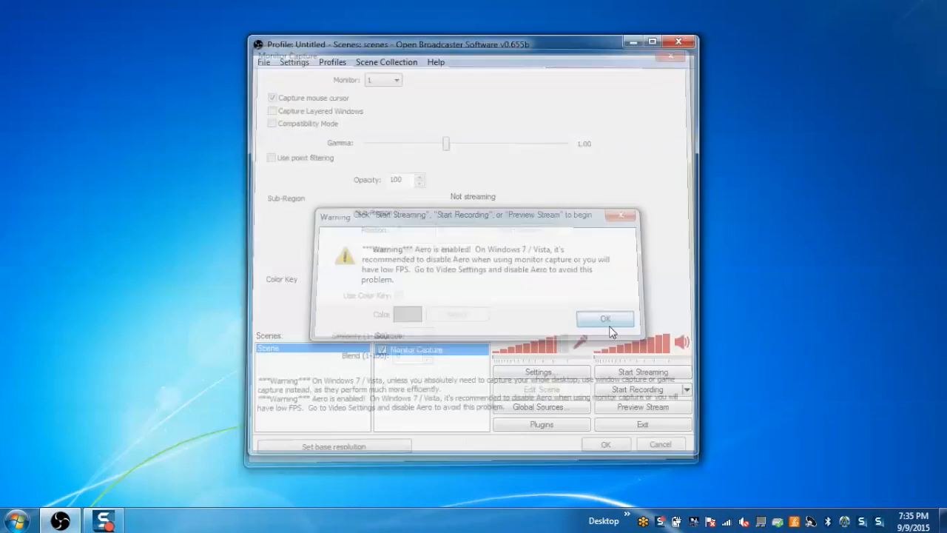
pyautogui.click(606, 318)
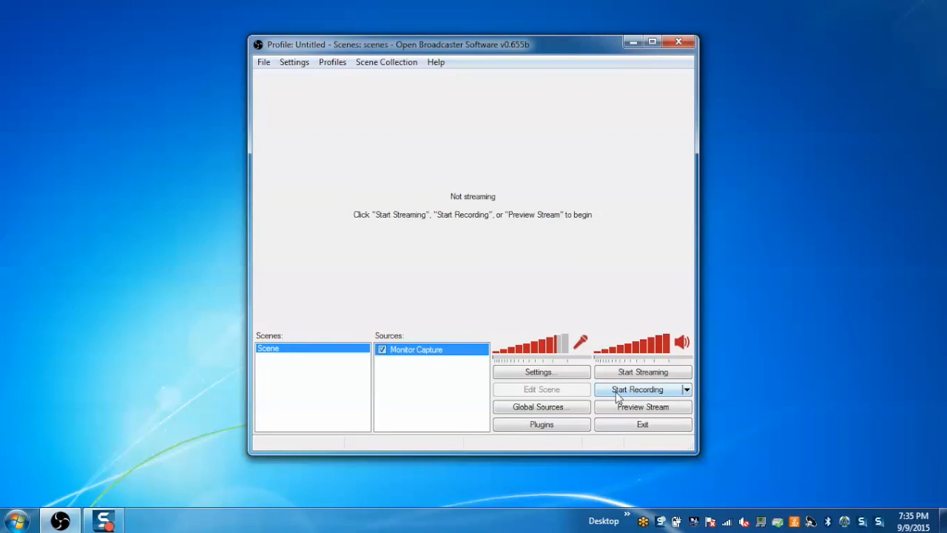
# Make a brief test recording, then save the scene setup via File > Save.
pyautogui.click(637, 389)
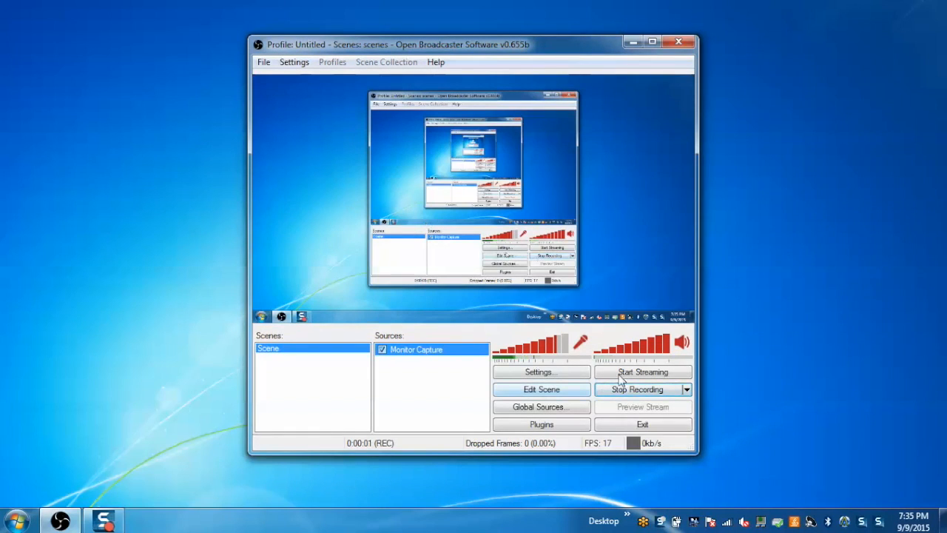
pyautogui.click(638, 390)
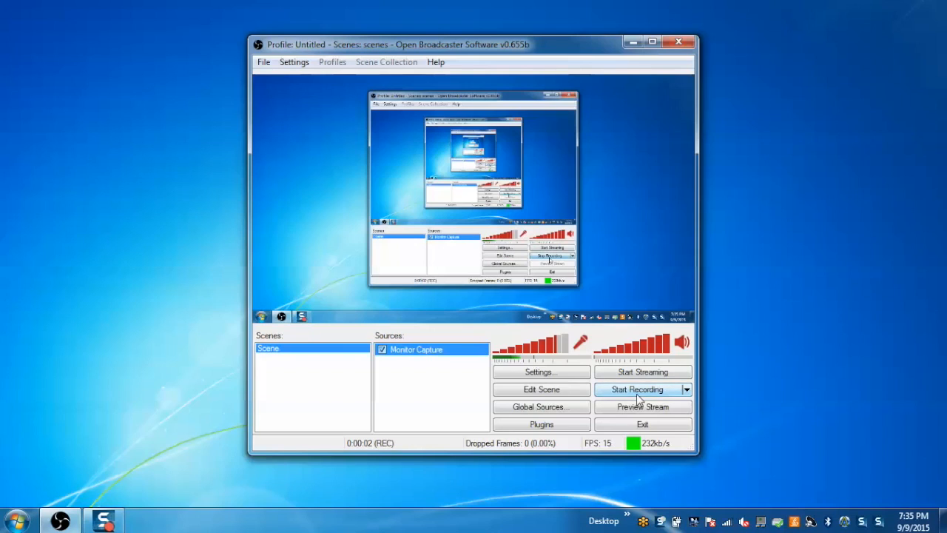
pyautogui.click(263, 62)
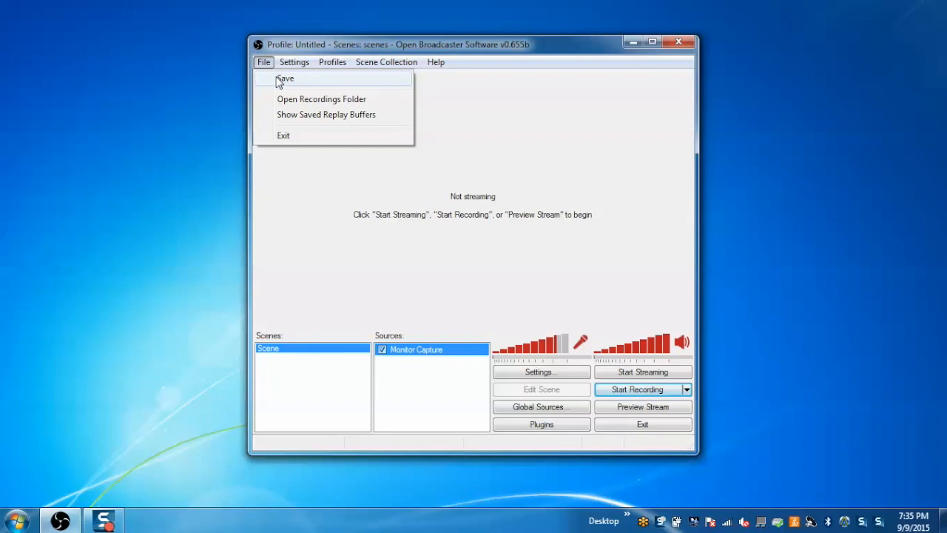
pyautogui.click(334, 198)
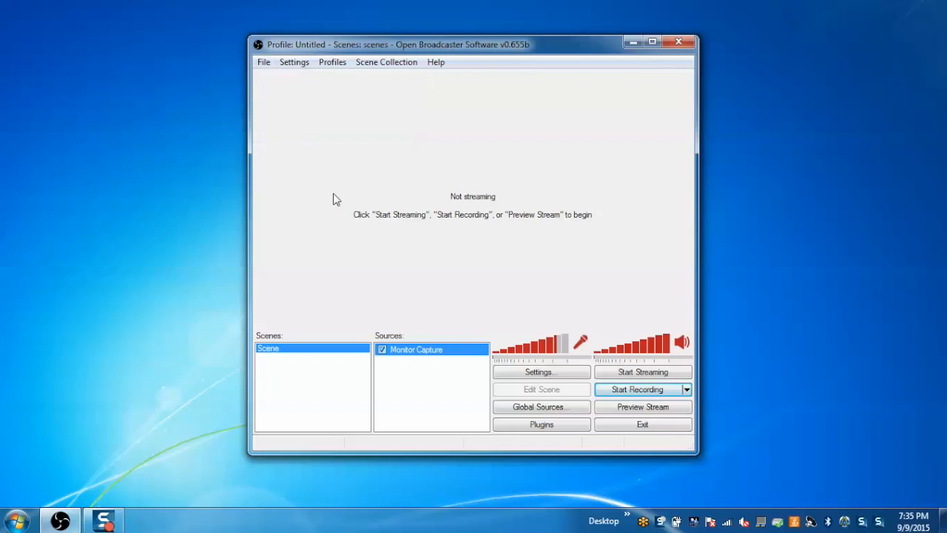
# Open the Global Sources manager and show its list of source types to add.
pyautogui.click(541, 406)
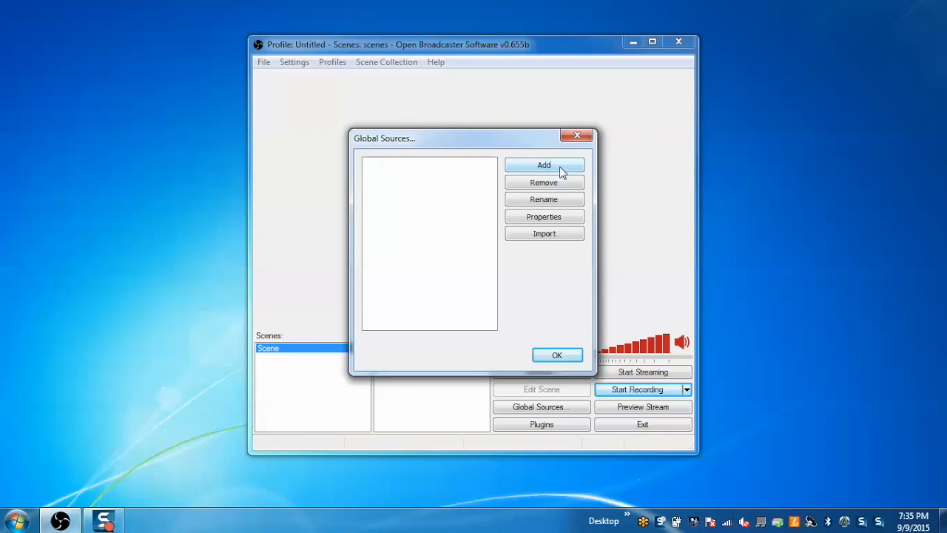
pyautogui.click(544, 164)
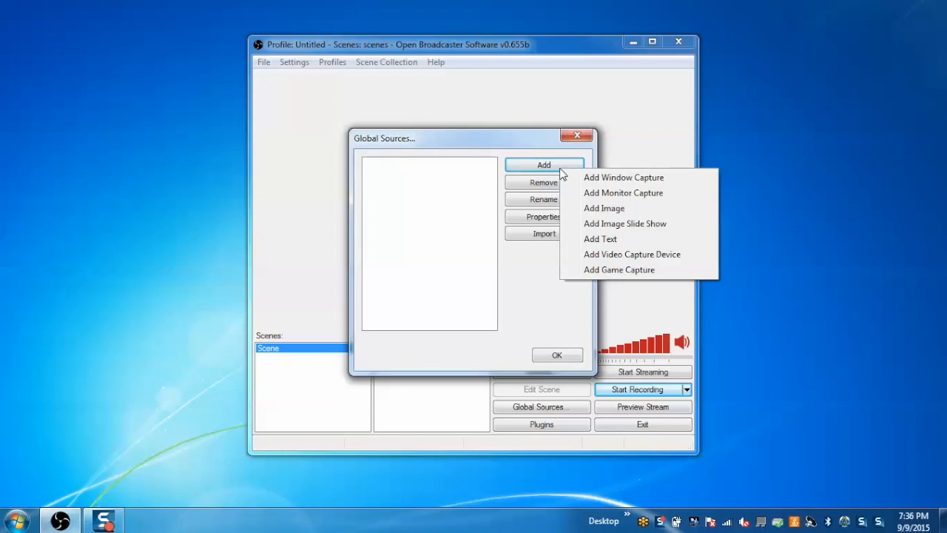
pyautogui.moveTo(603, 208)
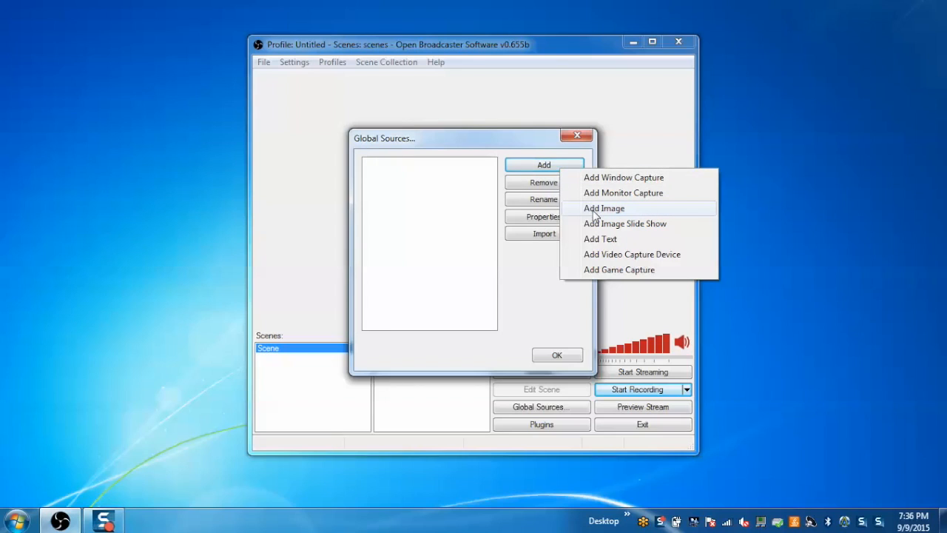
pyautogui.moveTo(597, 214)
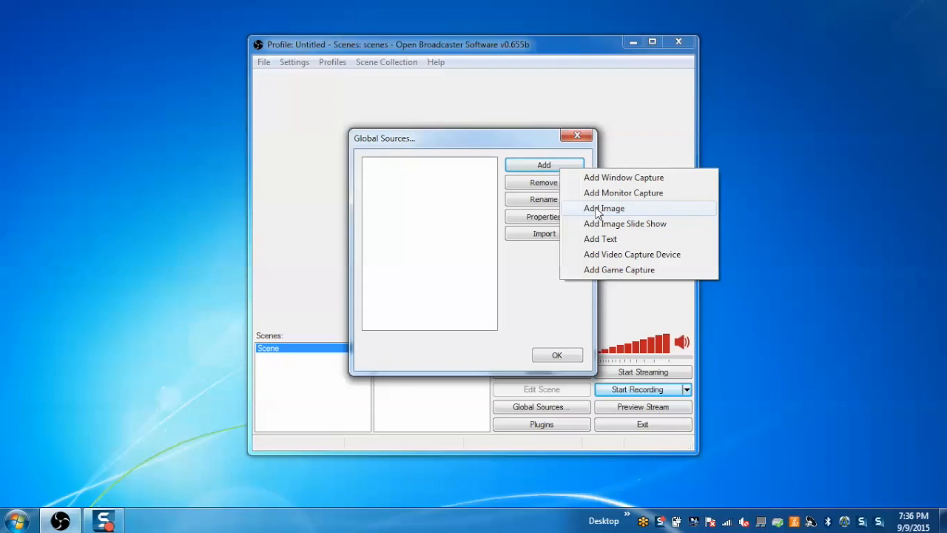
# Create global image source 'Demo' showing 2.jpg, then close the Global Sources window.
pyautogui.click(603, 208)
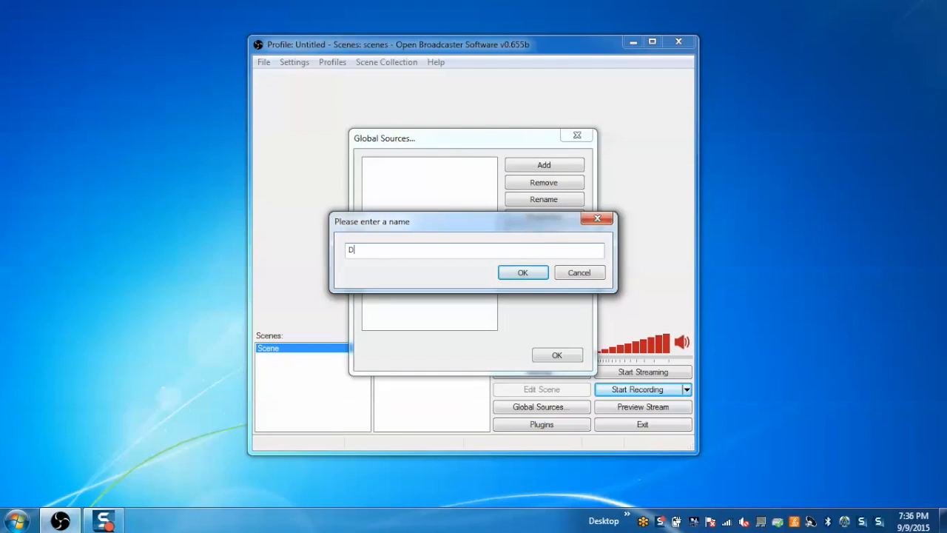
pyautogui.write('emo')
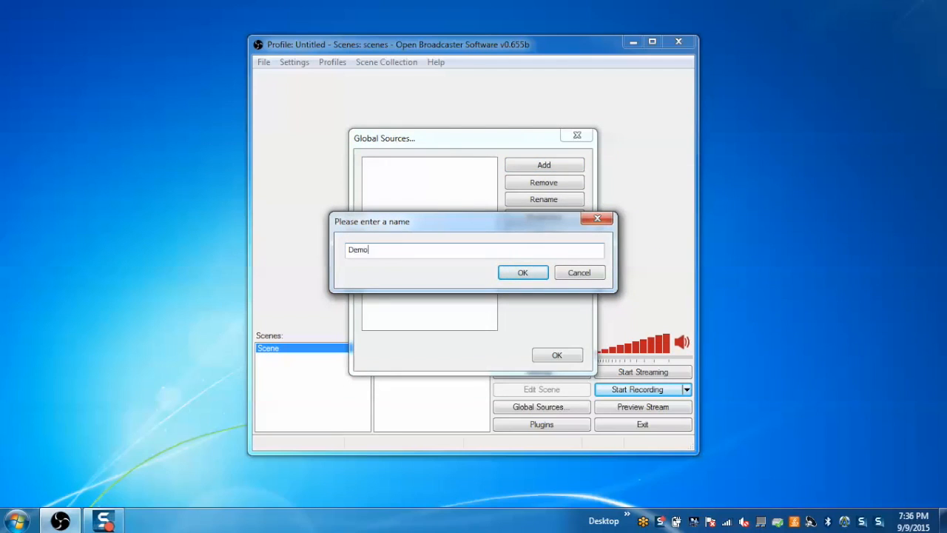
pyautogui.click(522, 273)
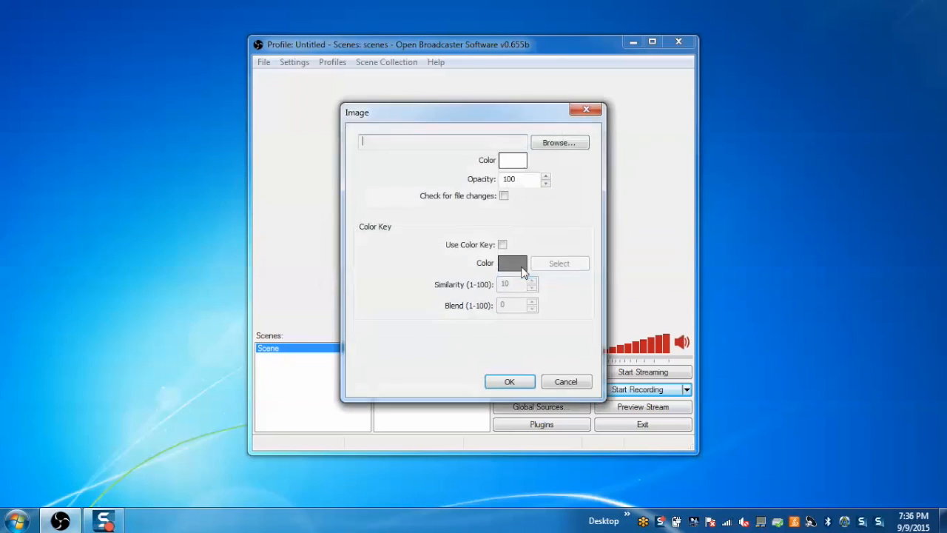
pyautogui.click(559, 142)
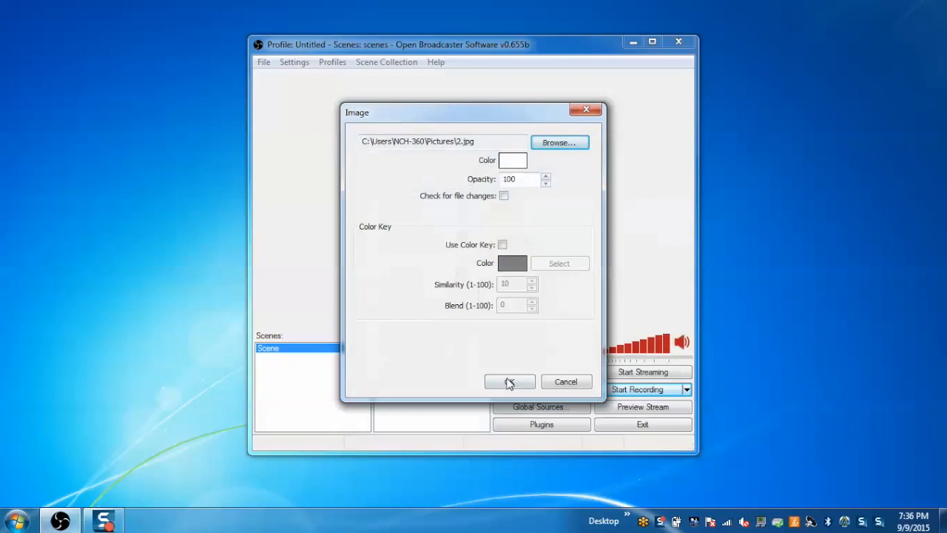
pyautogui.click(509, 381)
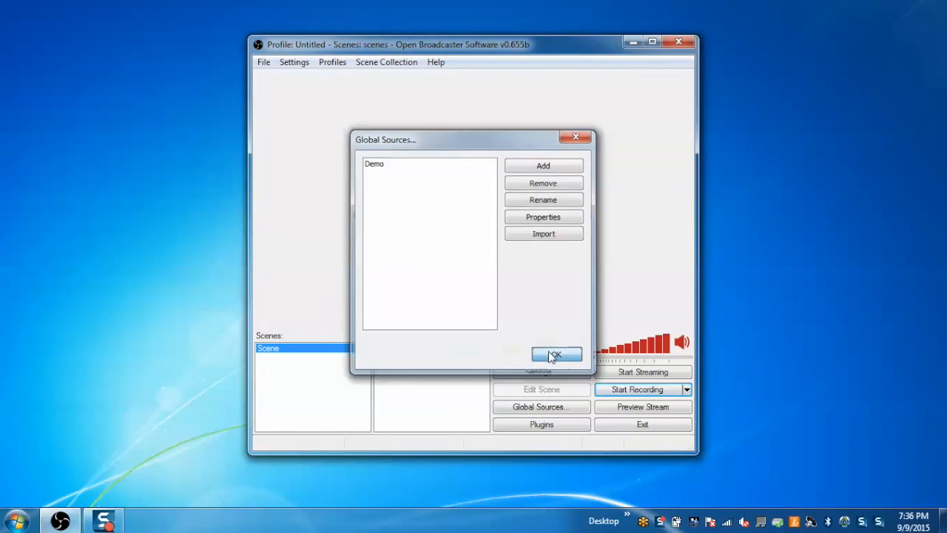
pyautogui.click(557, 355)
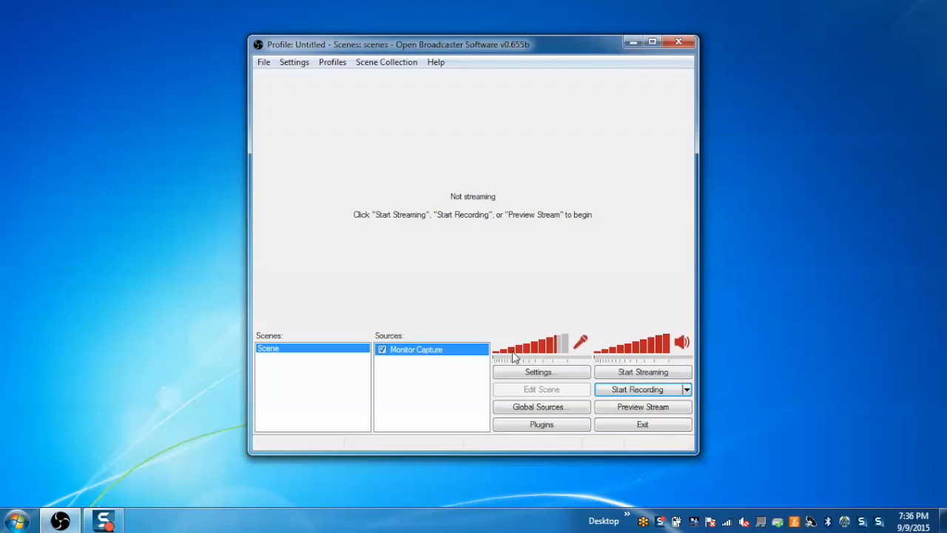
# Add a scene named 'Scene 2' holding a default Monitor Capture source.
pyautogui.rightClick(296, 359)
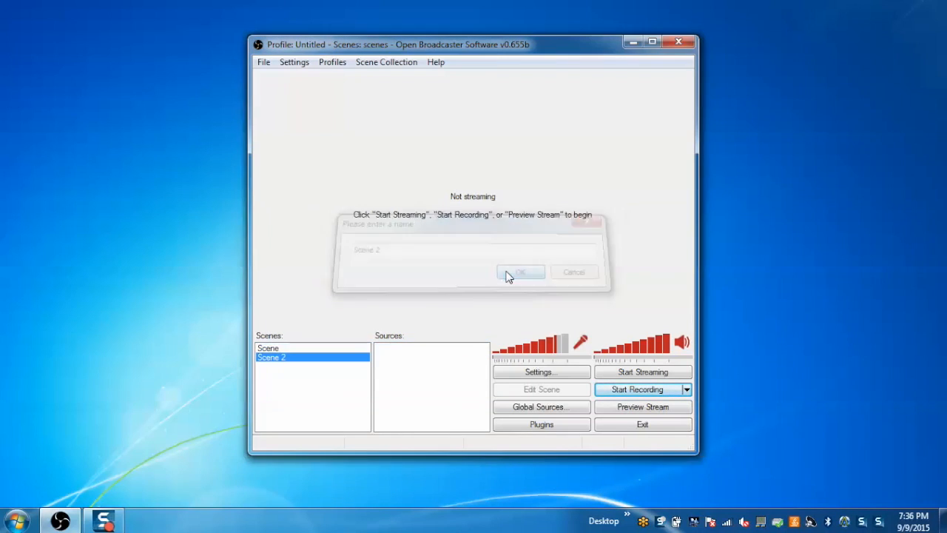
pyautogui.click(520, 272)
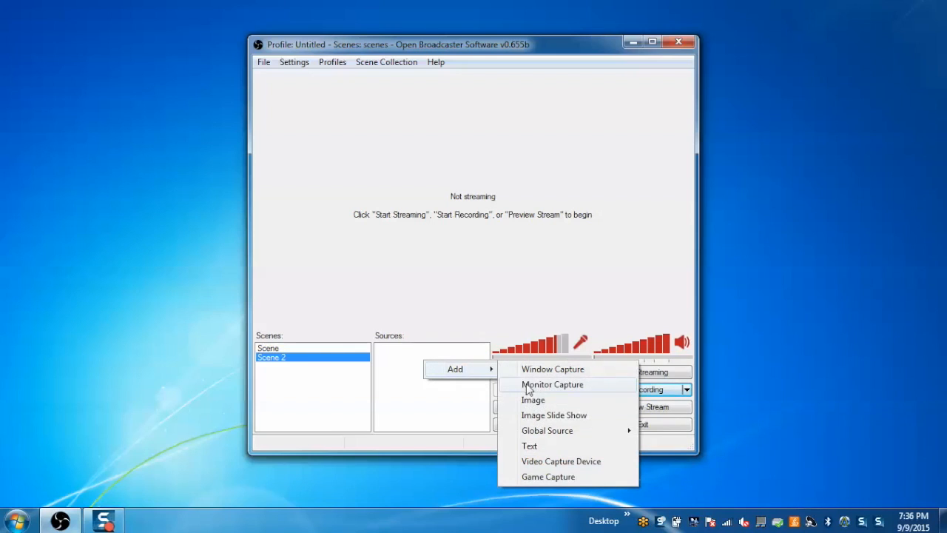
pyautogui.click(552, 384)
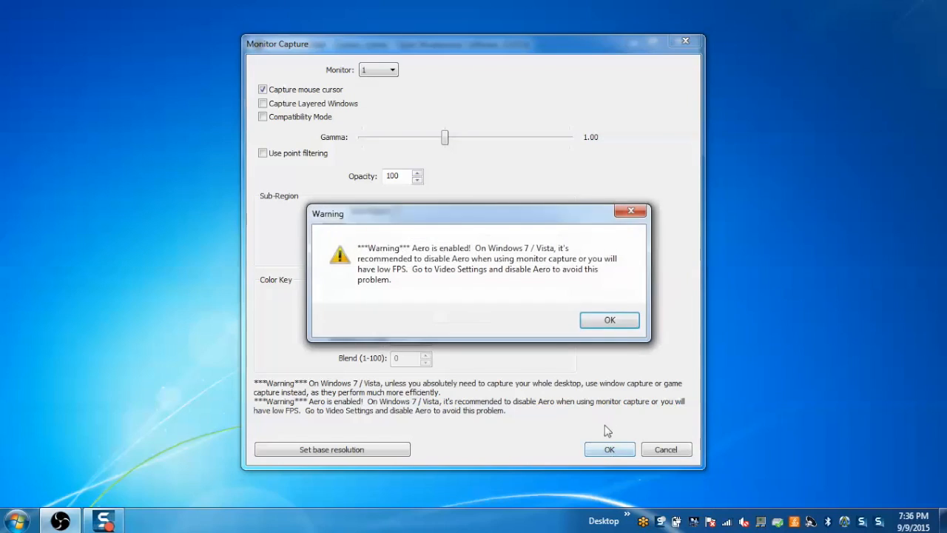
pyautogui.click(609, 319)
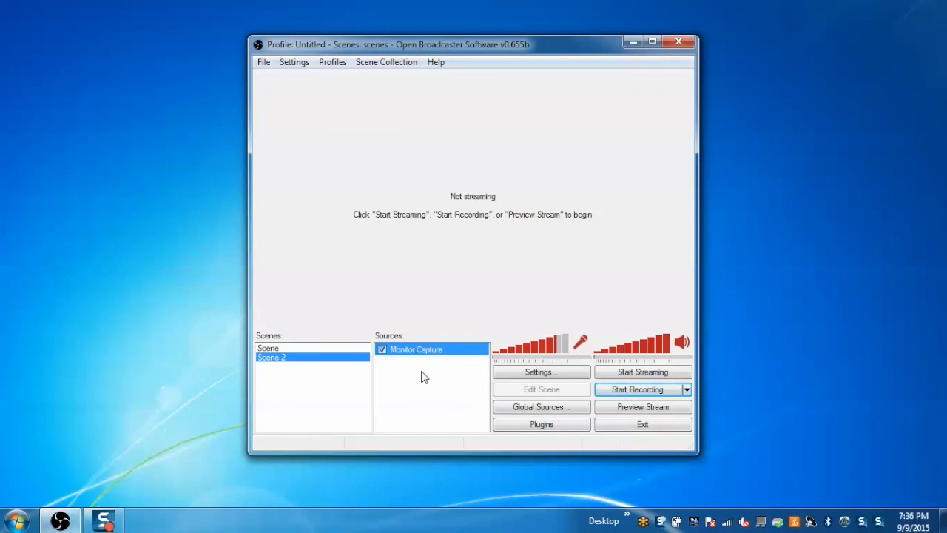
# Add the global image source 'Demo' to Scene 2, keeping the name Demo.
pyautogui.rightClick(426, 377)
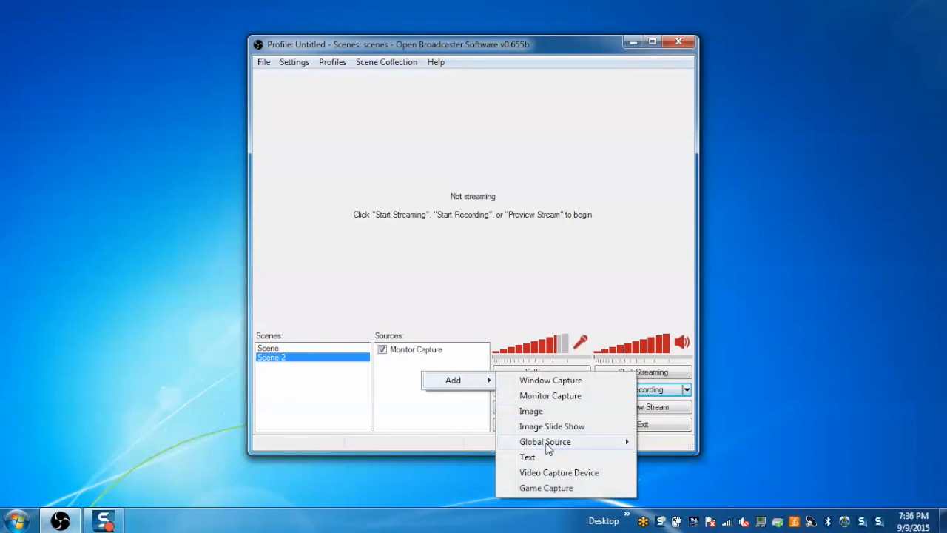
pyautogui.moveTo(546, 442)
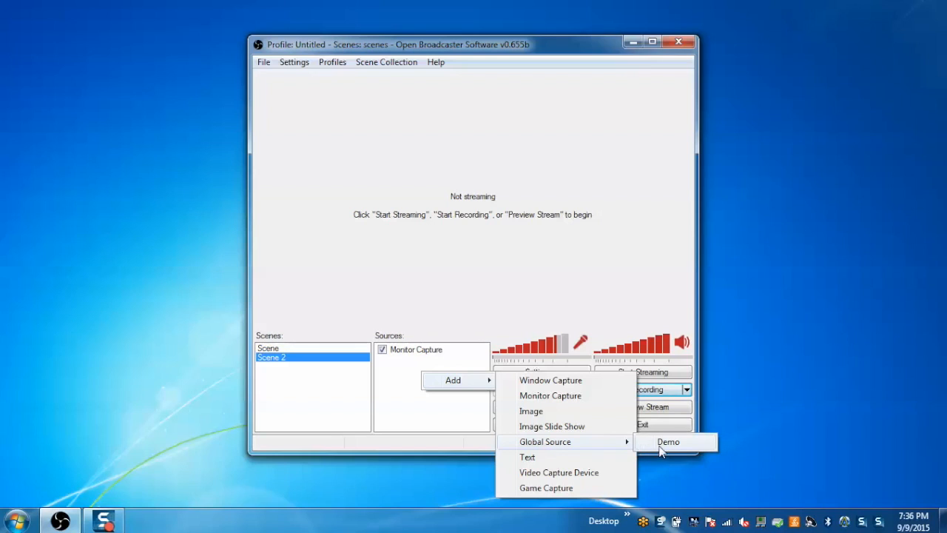
pyautogui.click(668, 441)
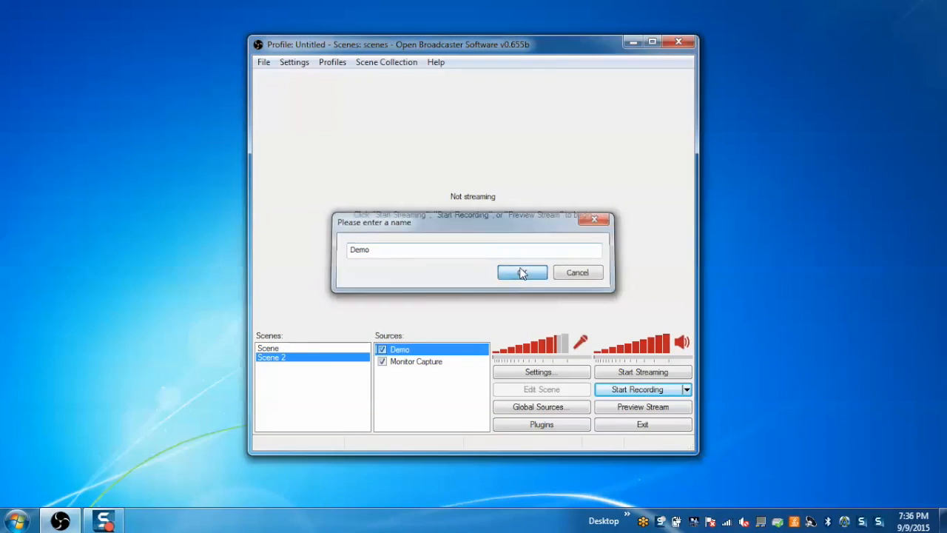
pyautogui.click(521, 273)
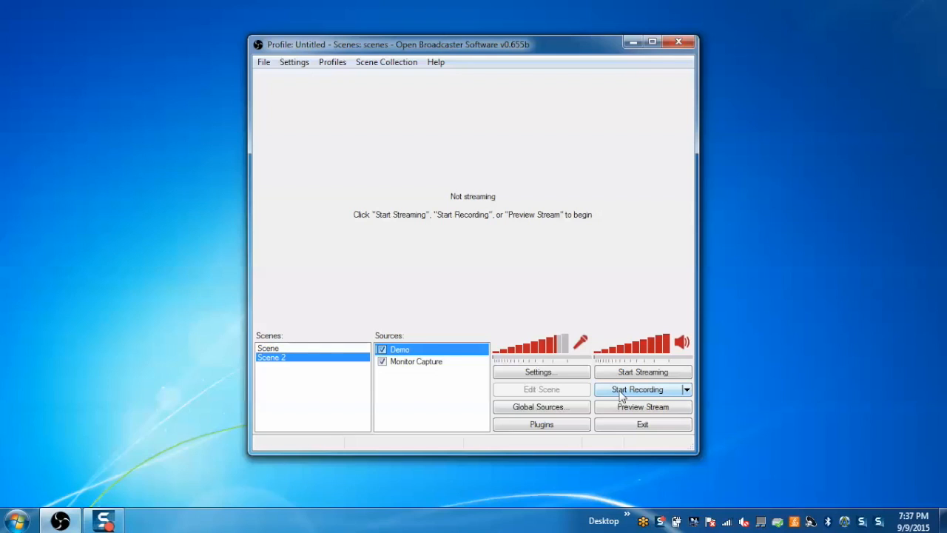
pyautogui.moveTo(642, 411)
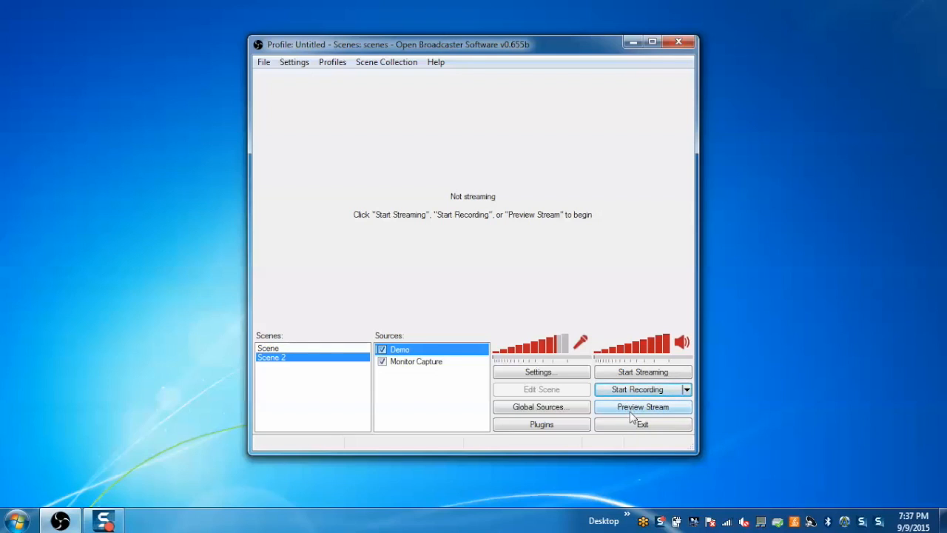
pyautogui.click(642, 406)
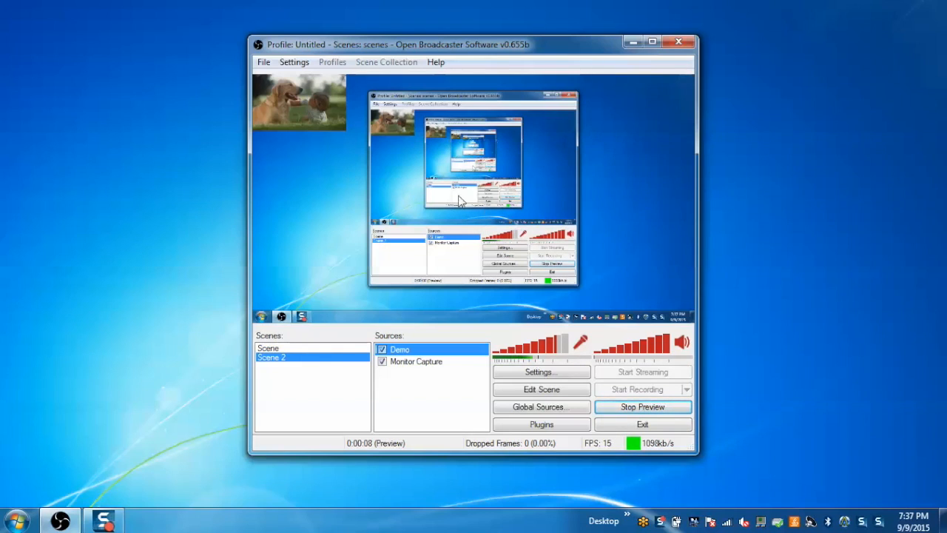
pyautogui.moveTo(299, 110)
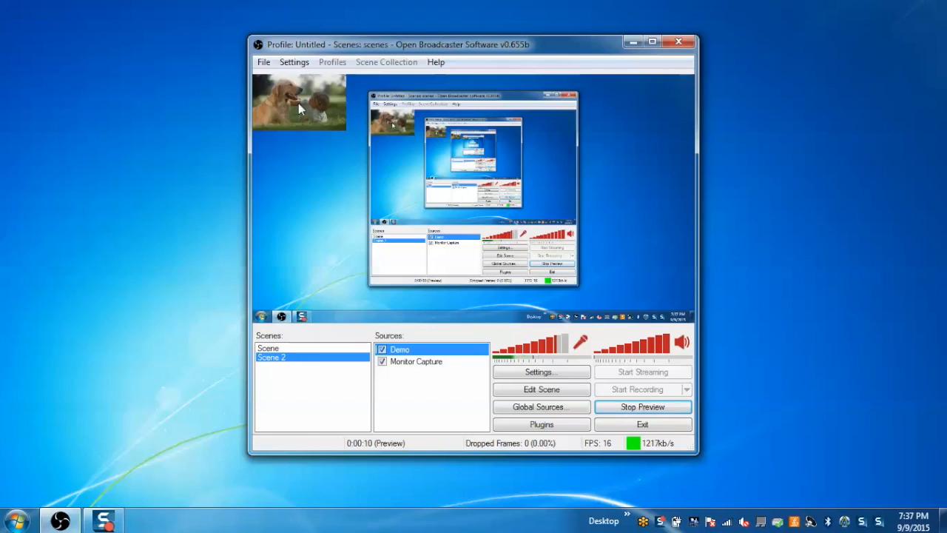
pyautogui.moveTo(421, 150)
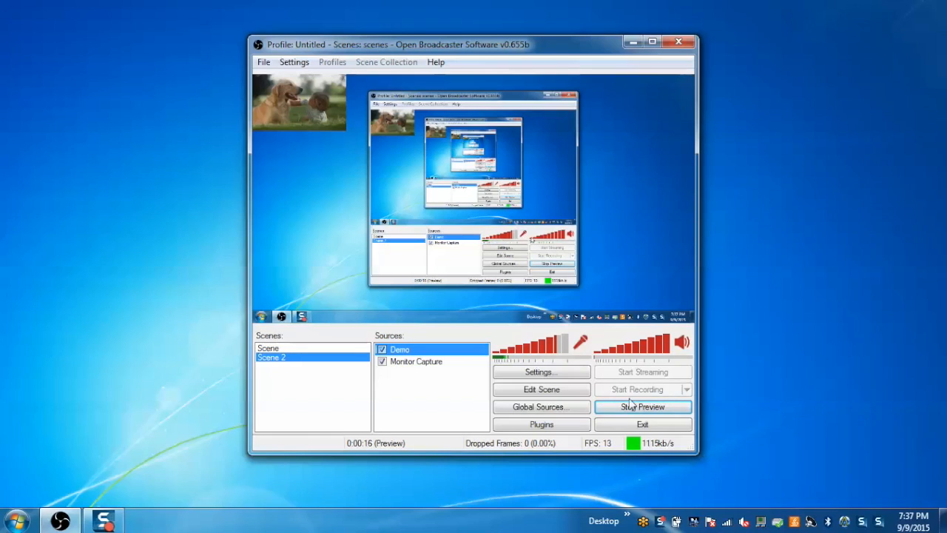
pyautogui.click(642, 406)
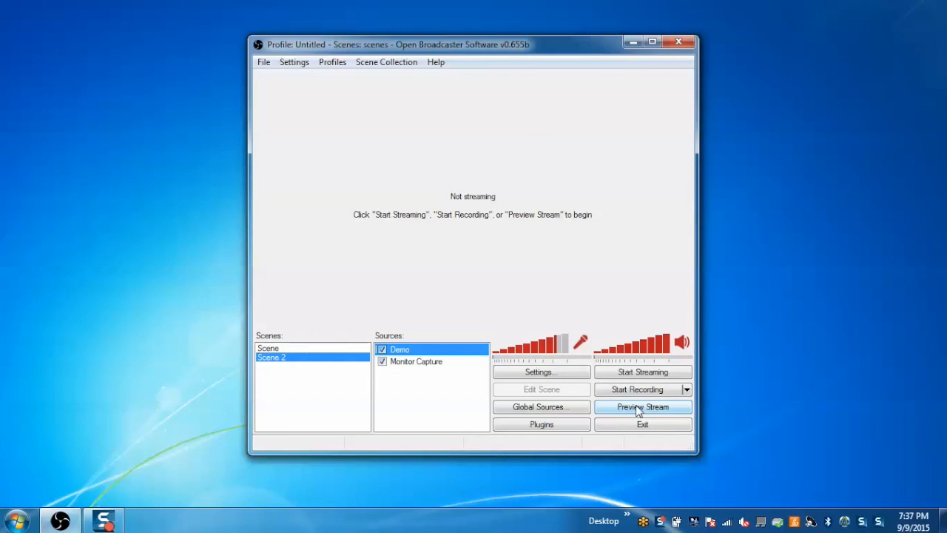